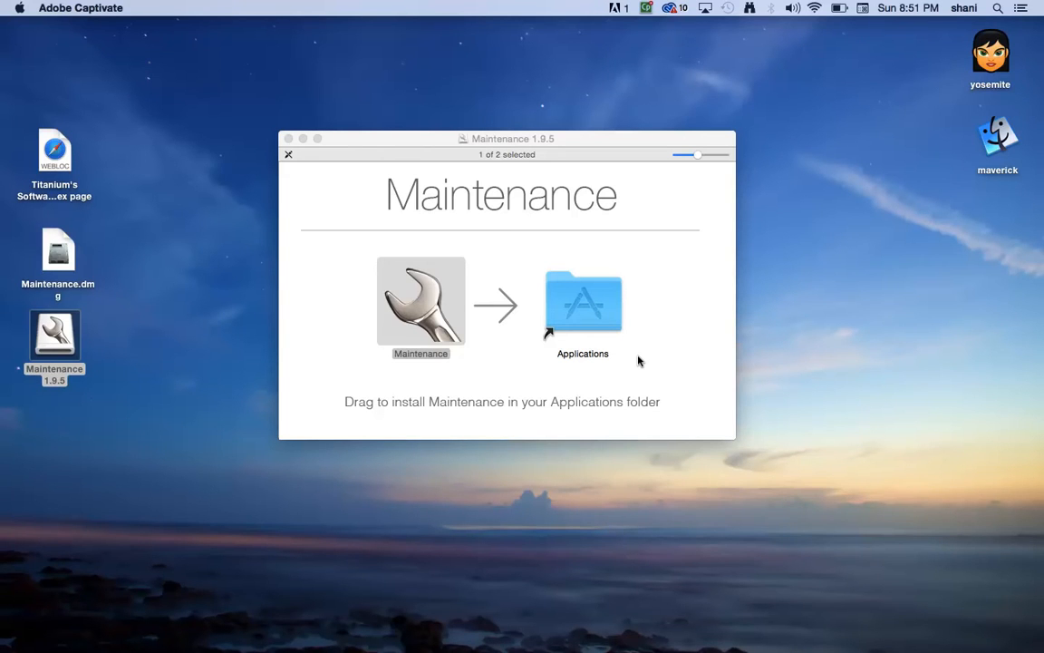
Step: Drag the Maintenance app from the disk image onto the Applications folder alias
left_click(421, 305)
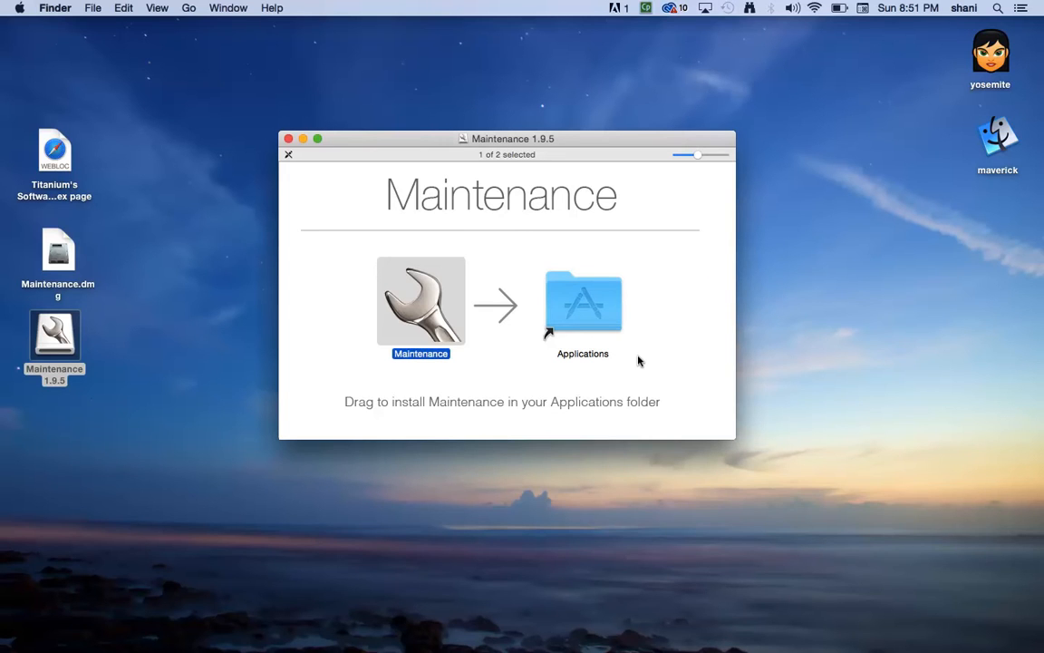
mouse_move(435, 332)
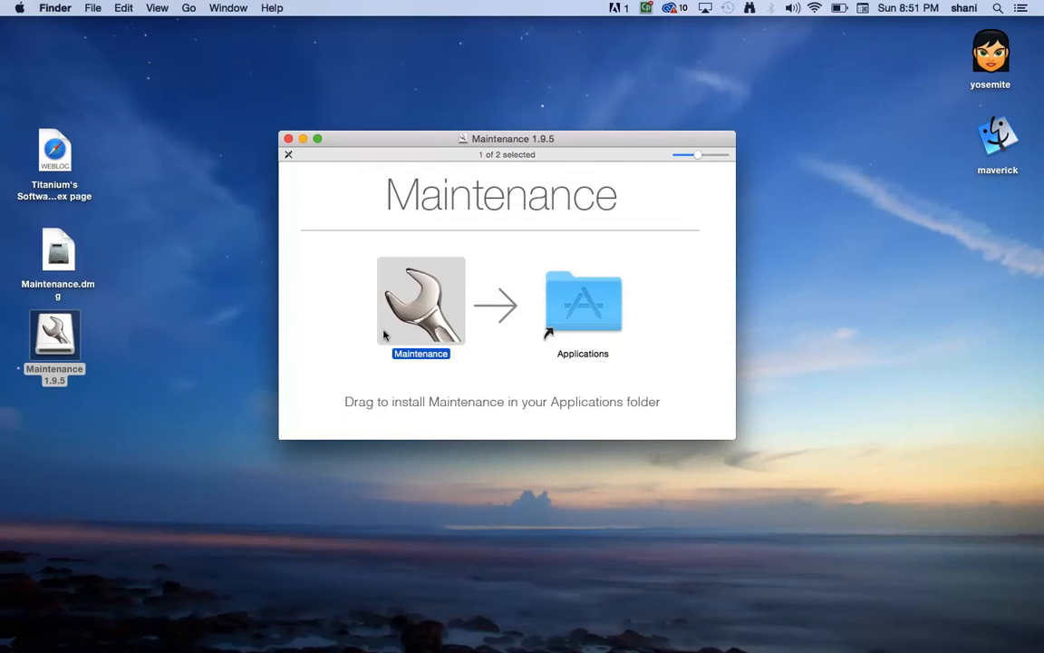
left_click_drag(420, 301, 562, 301)
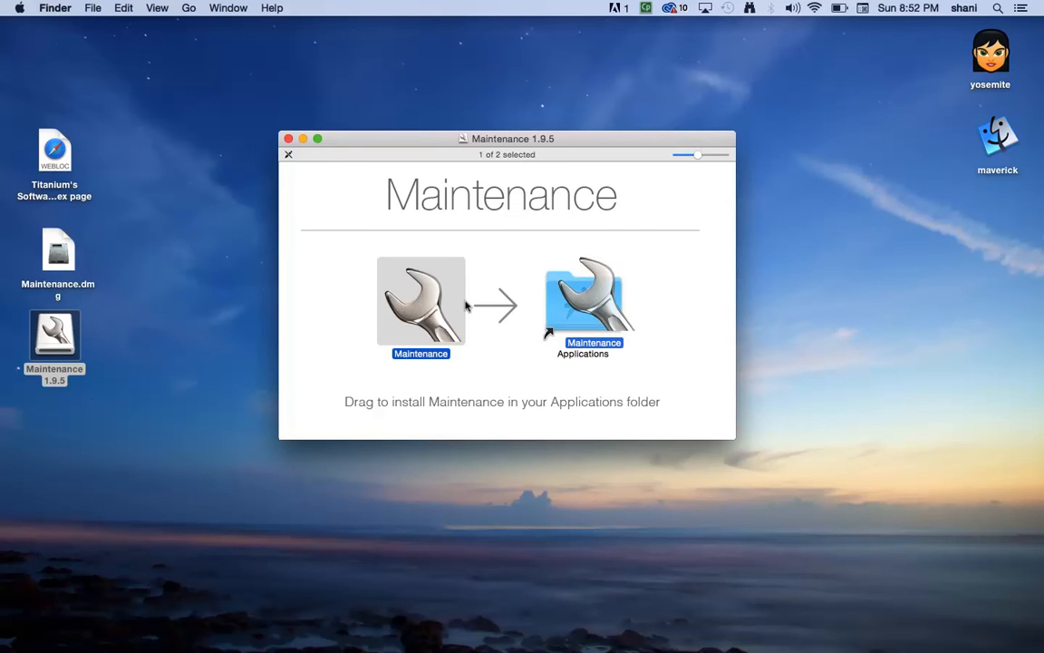
left_click_drag(420, 301, 312, 312)
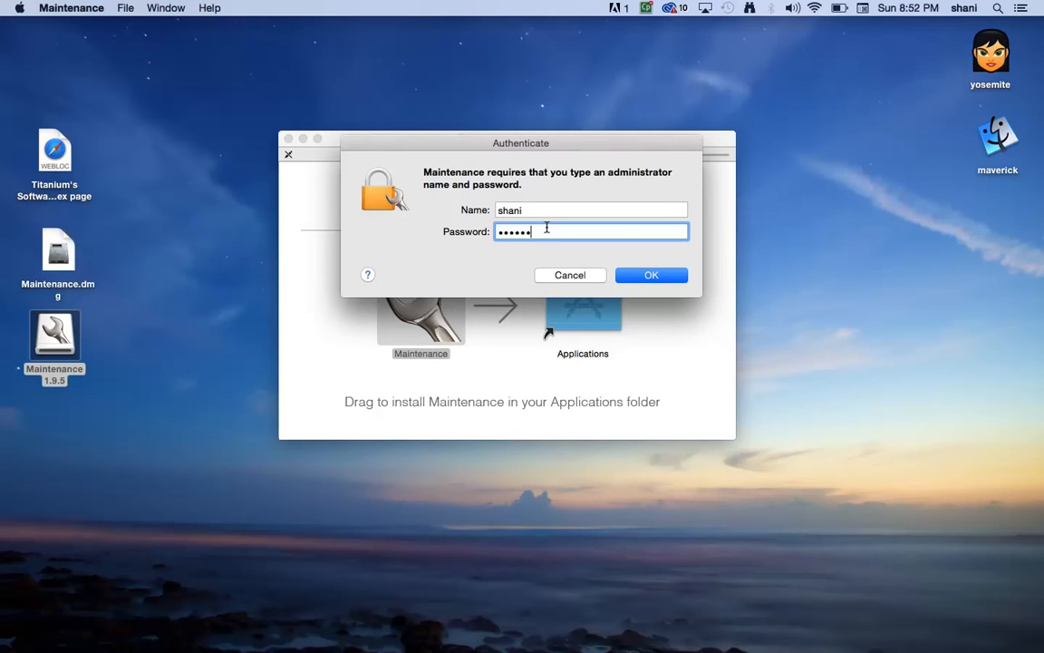
Step: Confirm the prefilled administrator credentials so Maintenance can launch
left_click(651, 275)
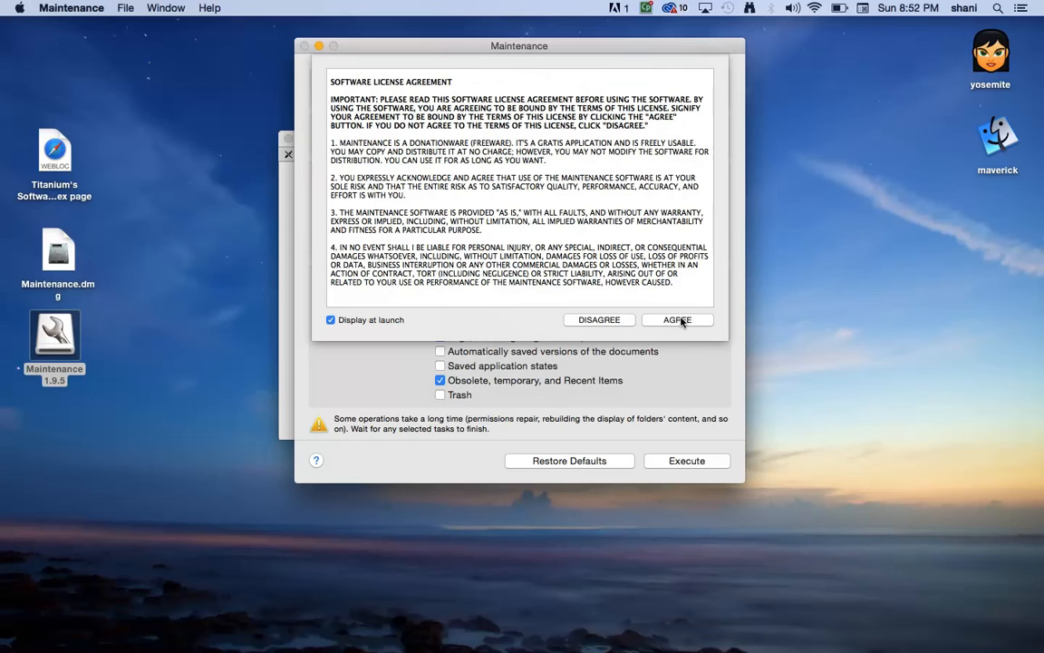
Step: Agree to the Software License Agreement to reveal the maintenance task list
left_click(678, 319)
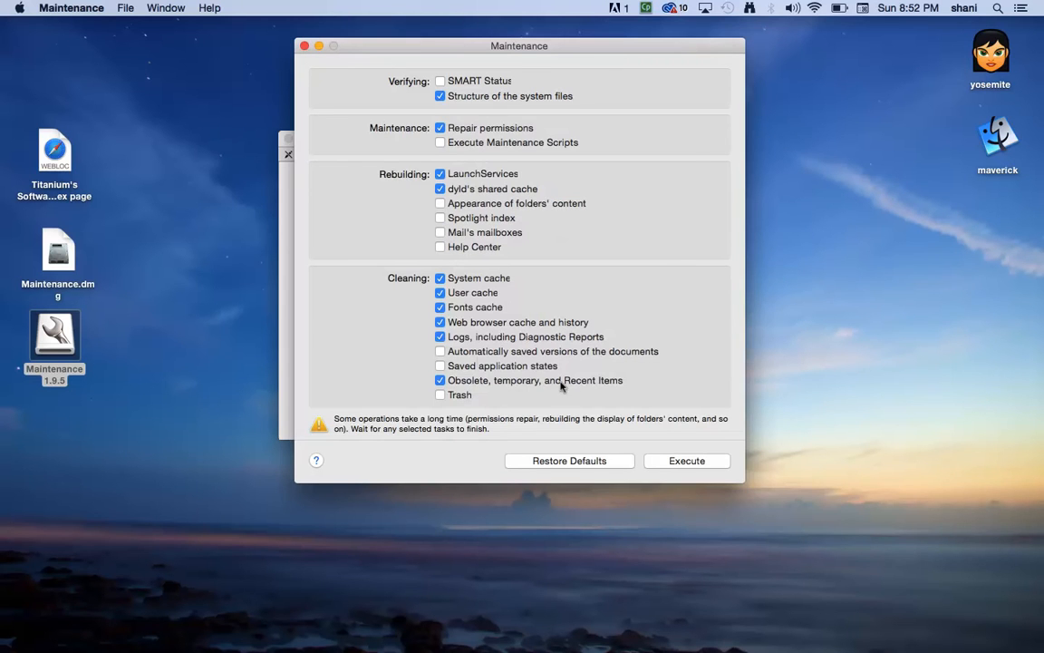
mouse_move(663, 347)
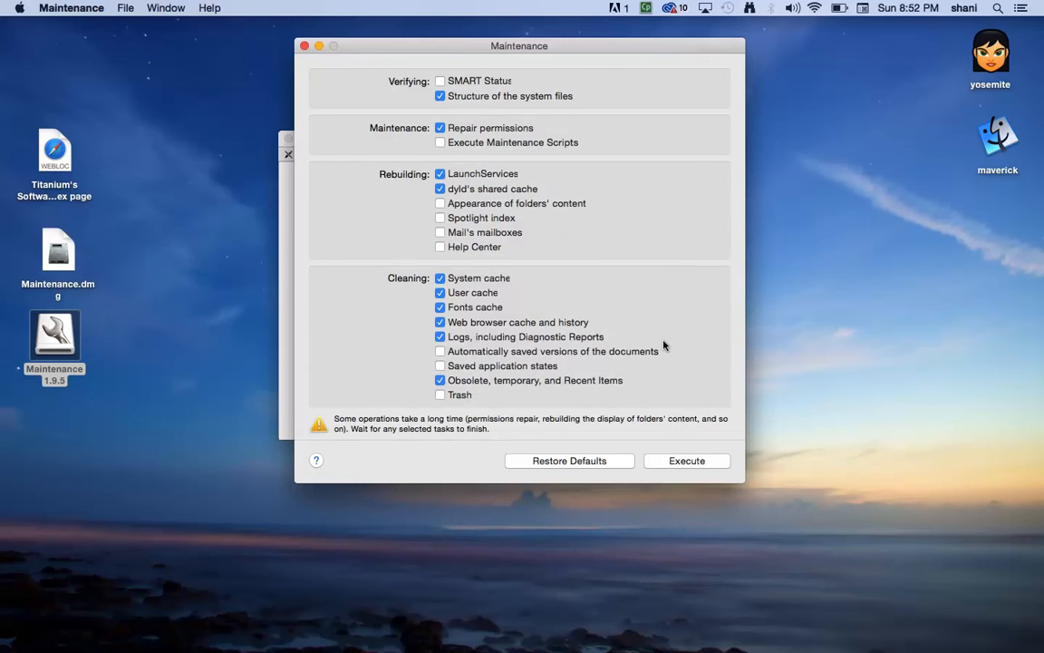
mouse_move(504, 123)
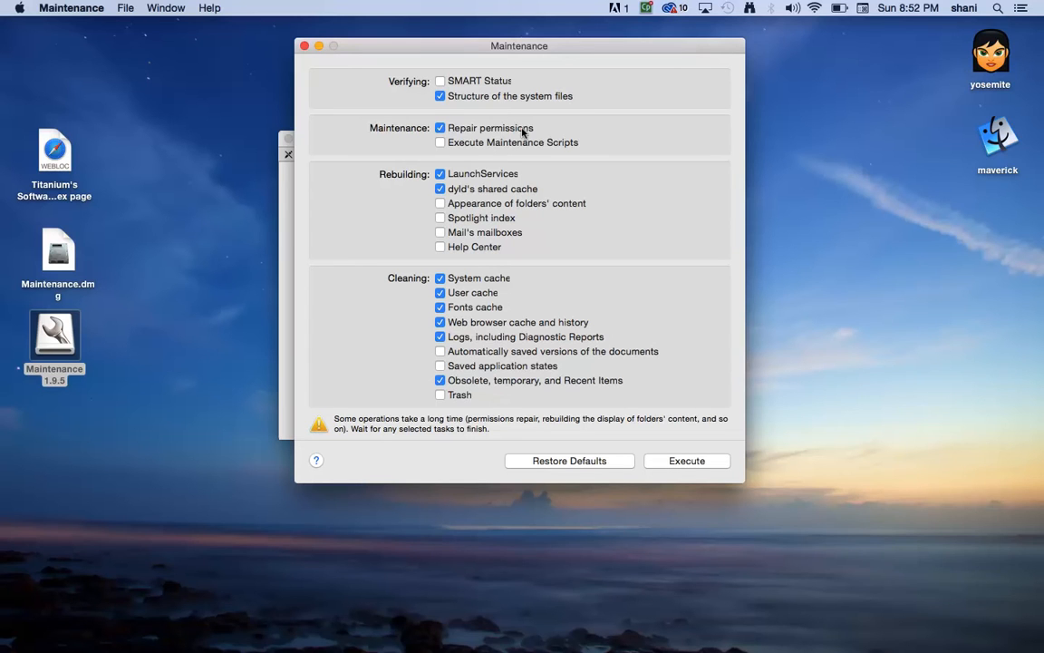
mouse_move(515, 154)
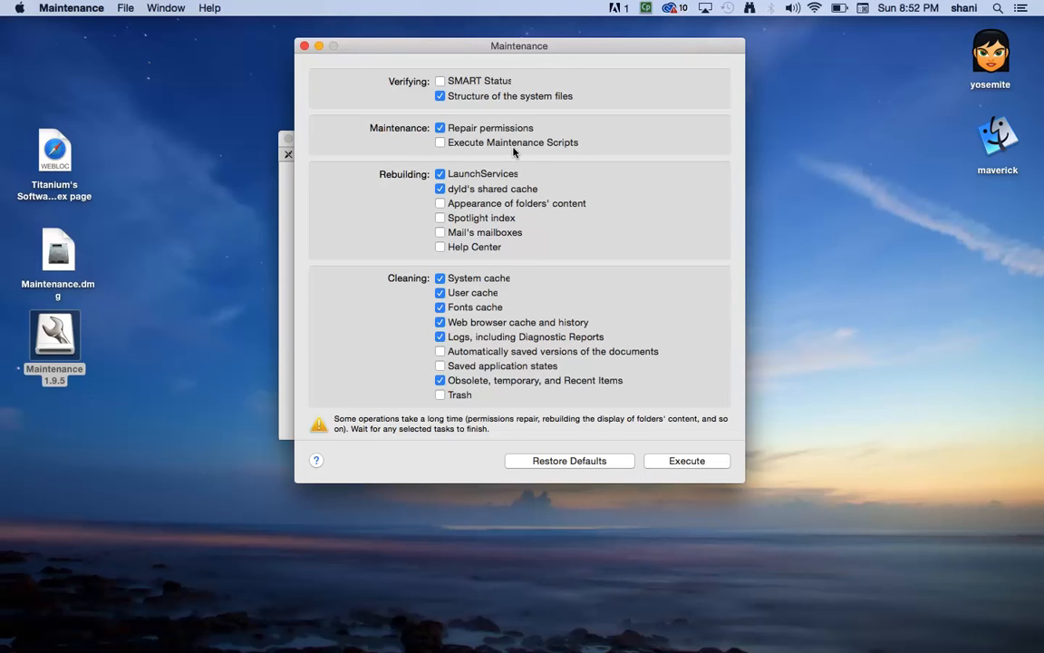
mouse_move(494, 157)
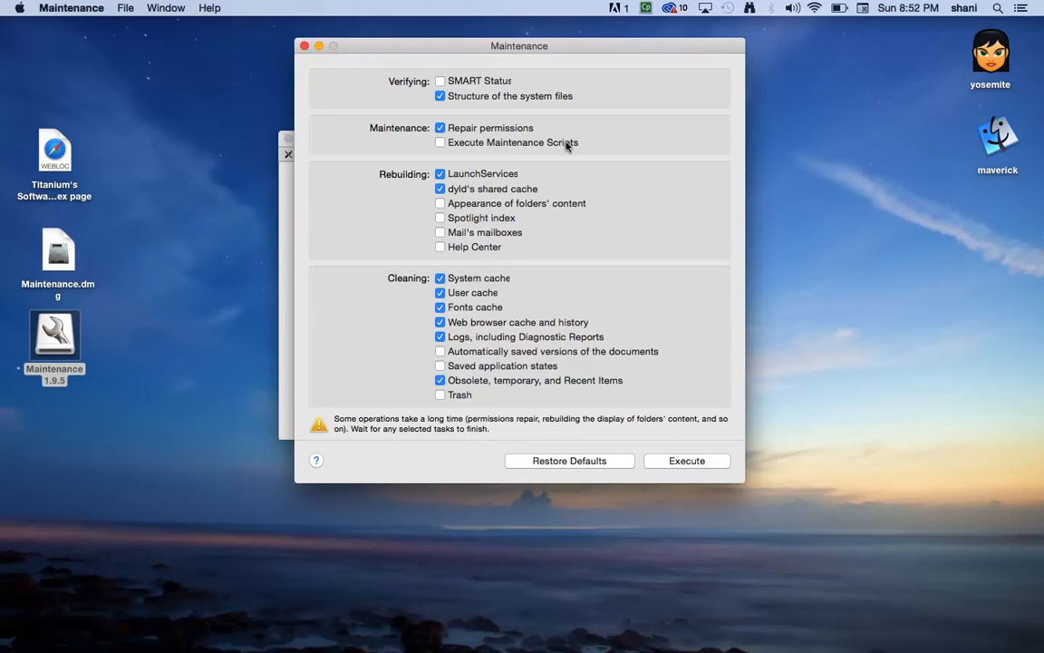
mouse_move(566, 152)
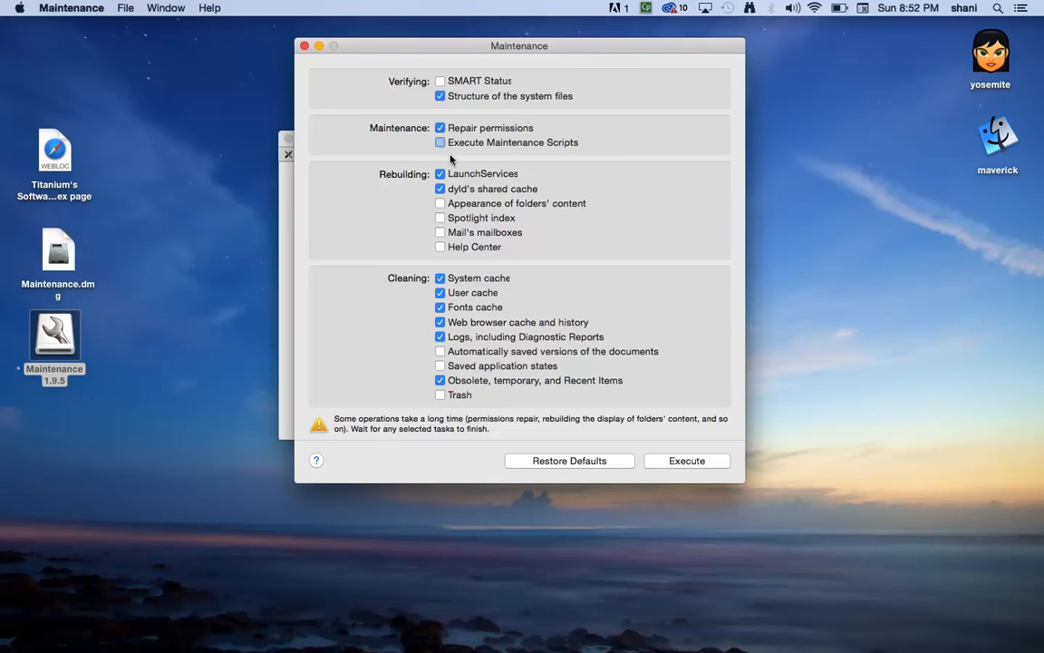
Step: Enable Execute Maintenance Scripts alongside Repair permissions
left_click(438, 141)
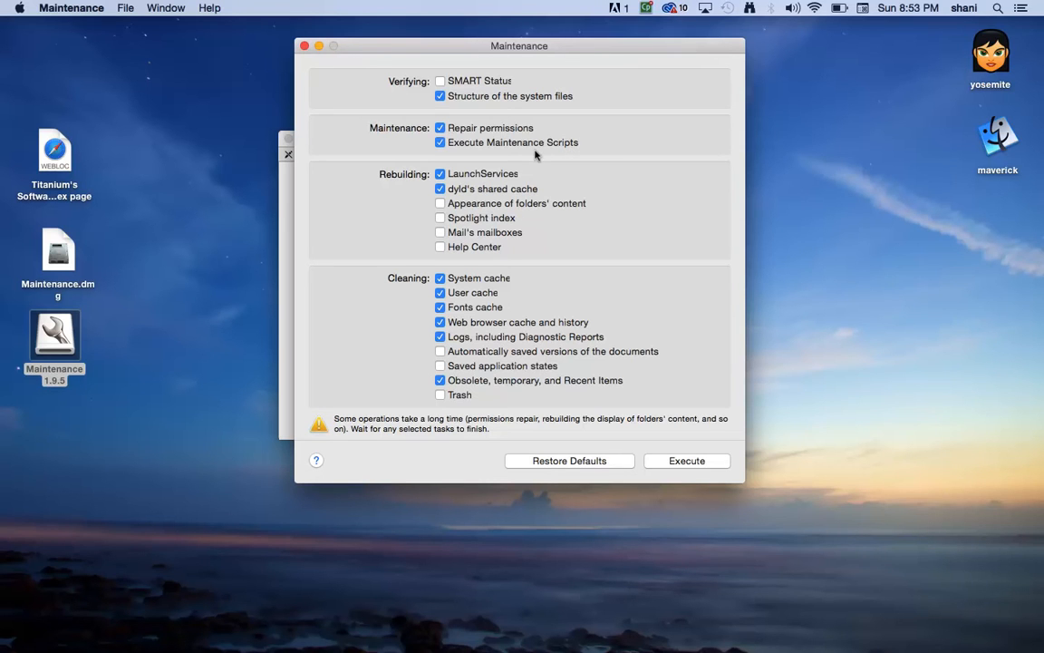
mouse_move(555, 149)
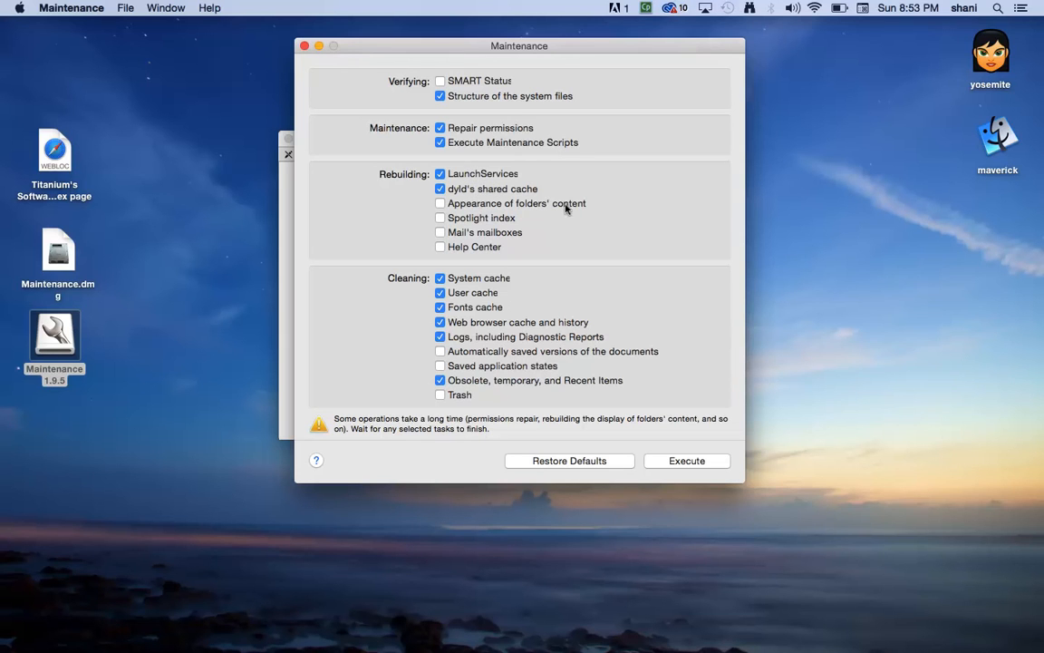
mouse_move(519, 232)
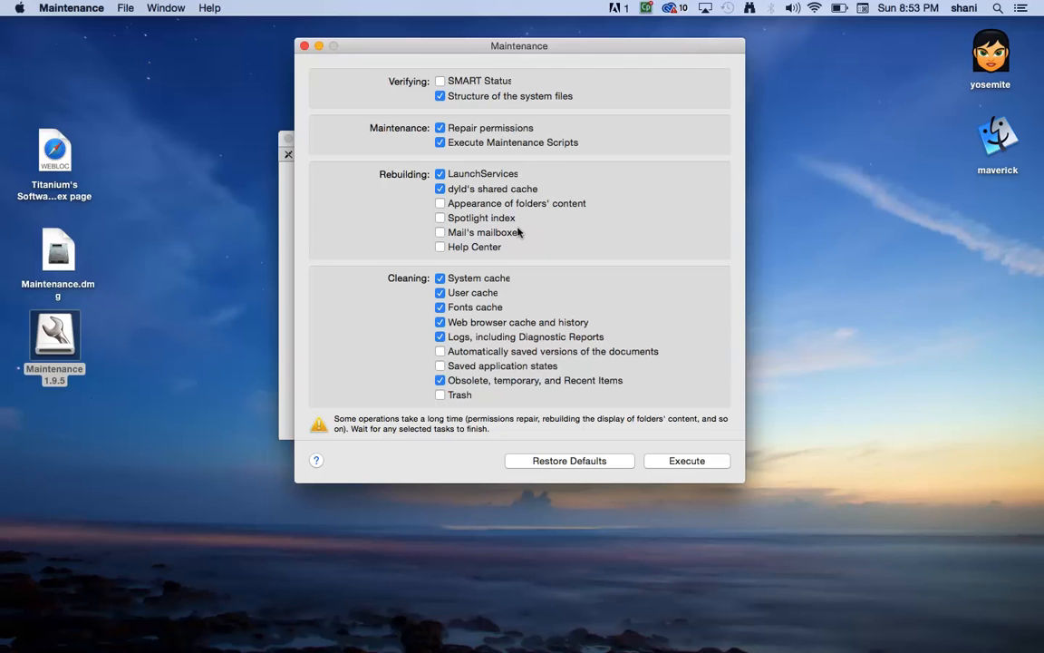
mouse_move(529, 294)
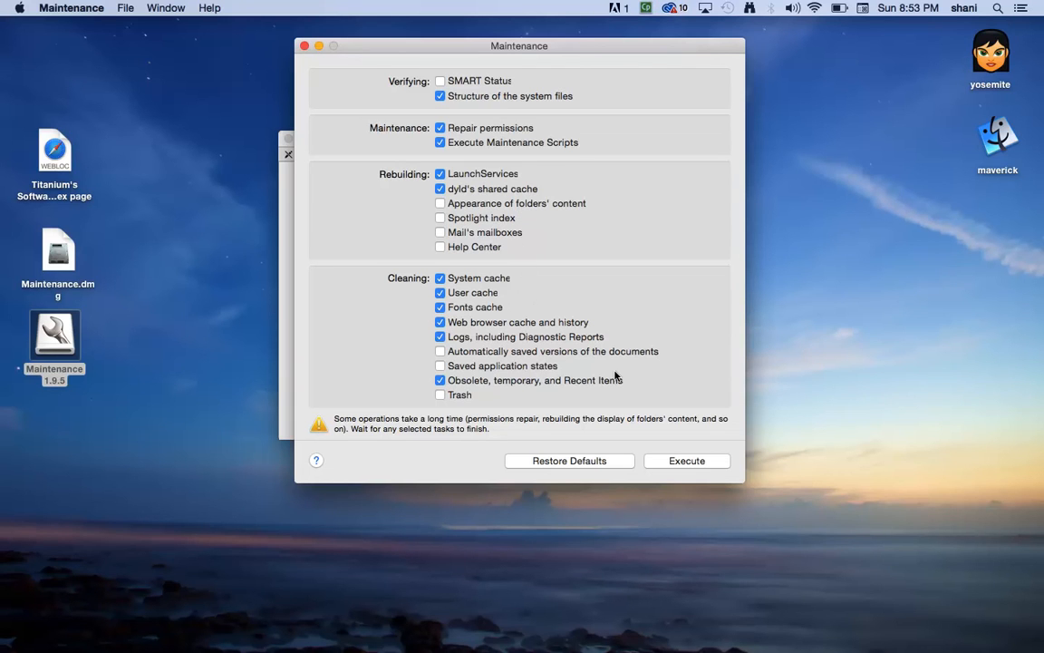
mouse_move(406, 334)
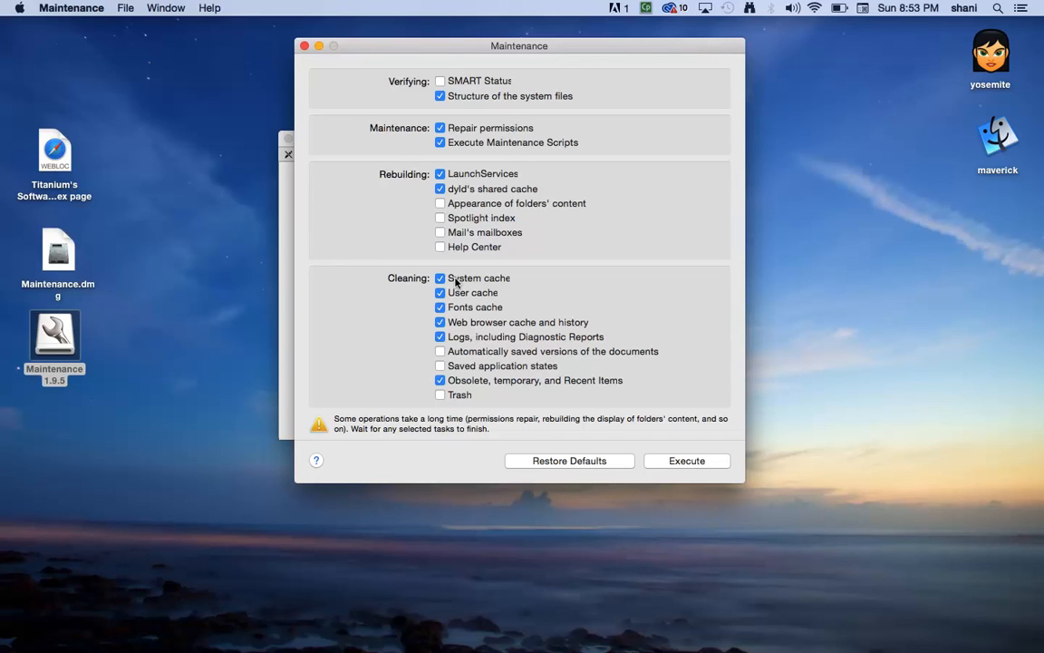
mouse_move(499, 299)
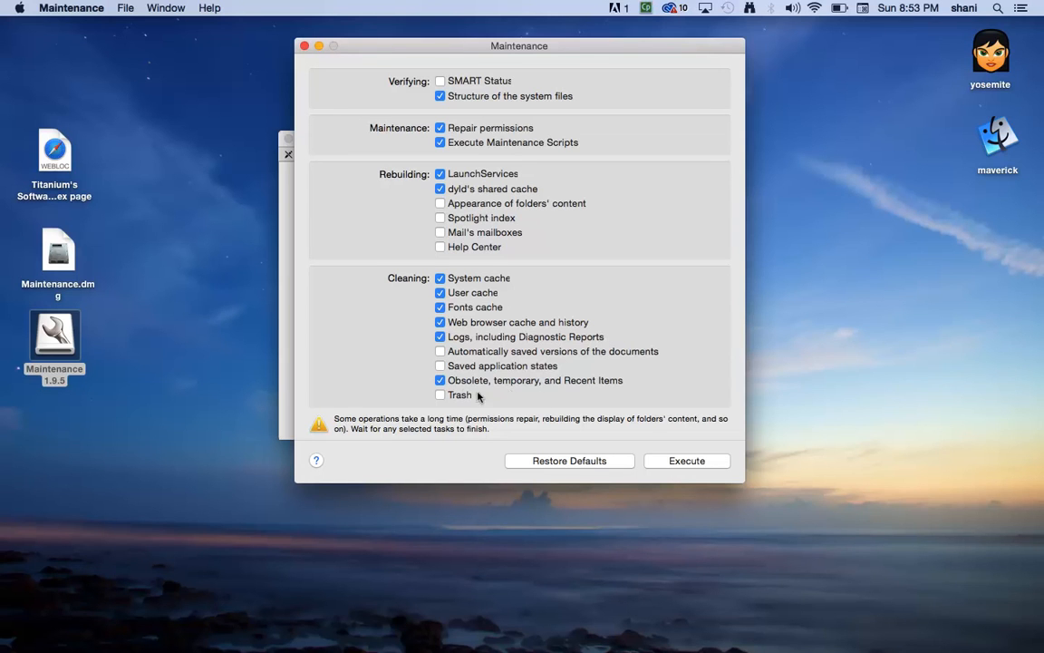
mouse_move(594, 386)
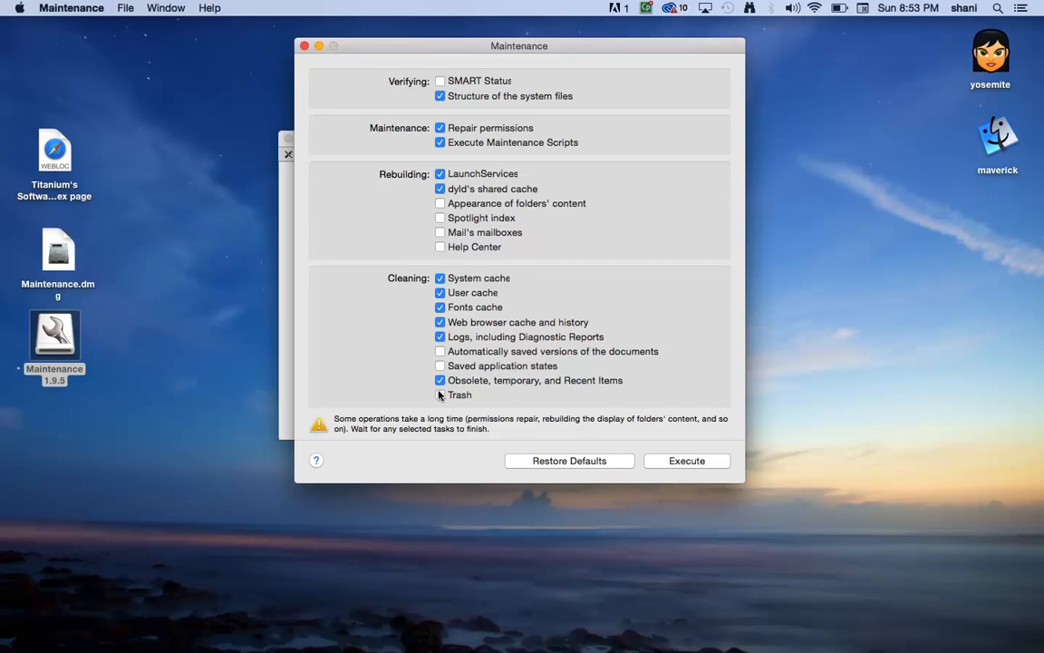
Step: Add Trash emptying to the selected cleaning tasks
left_click(441, 395)
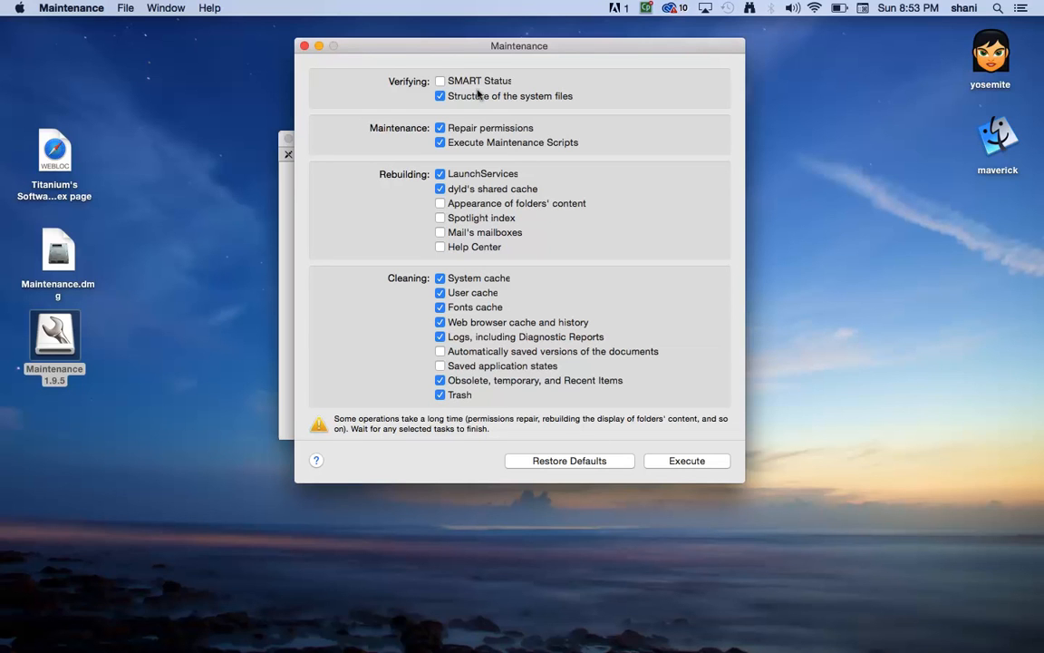
mouse_move(540, 366)
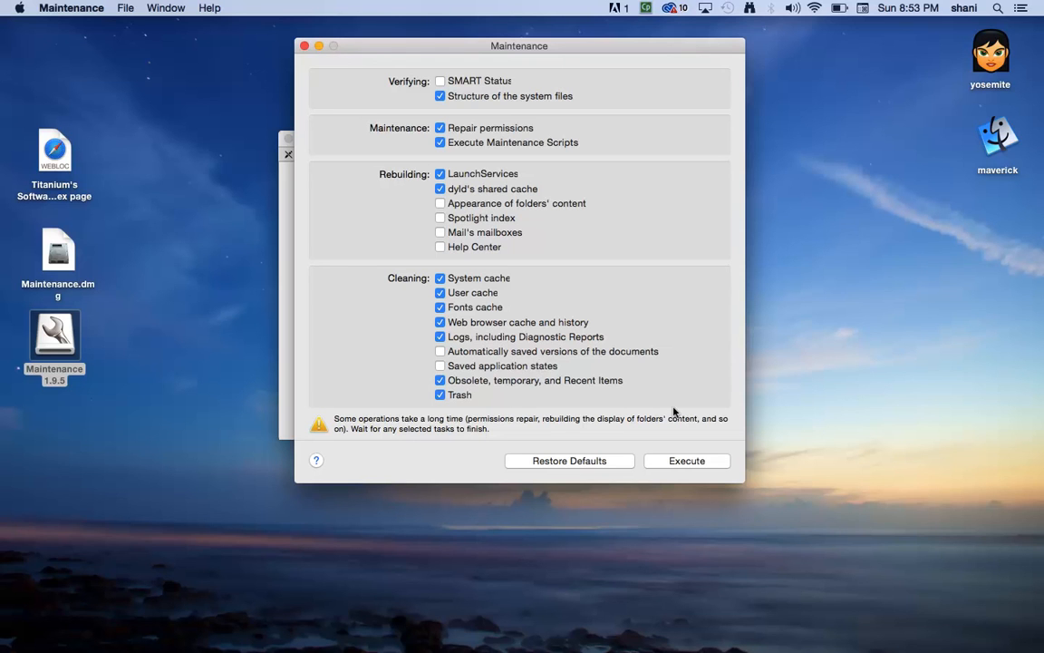
Step: Execute the checked tasks, bringing up the warning that open applications will quit
left_click(685, 460)
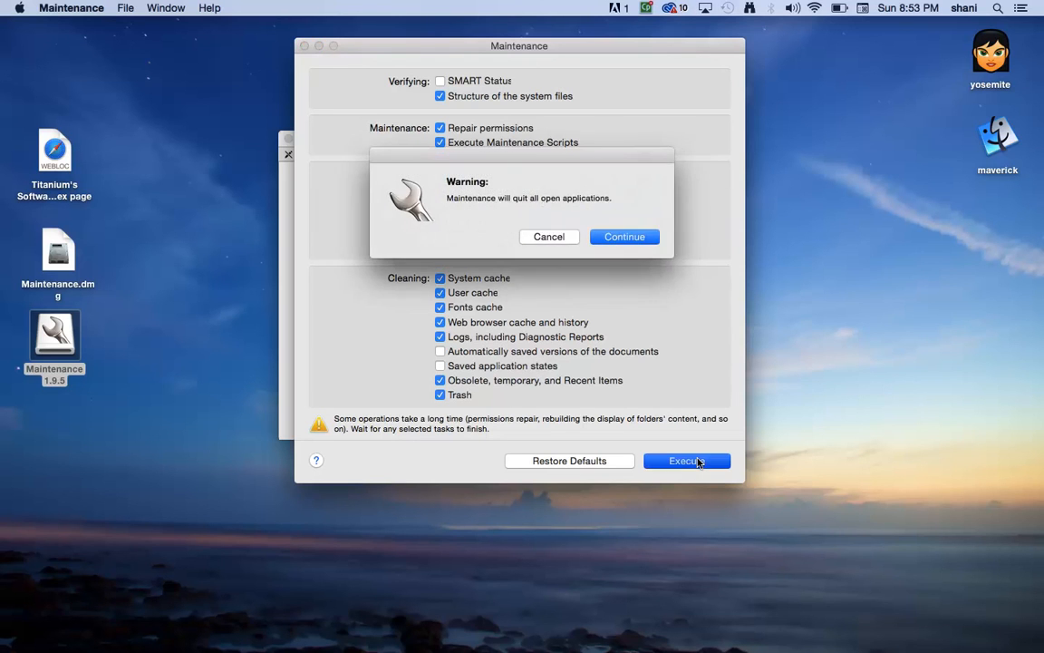
mouse_move(609, 205)
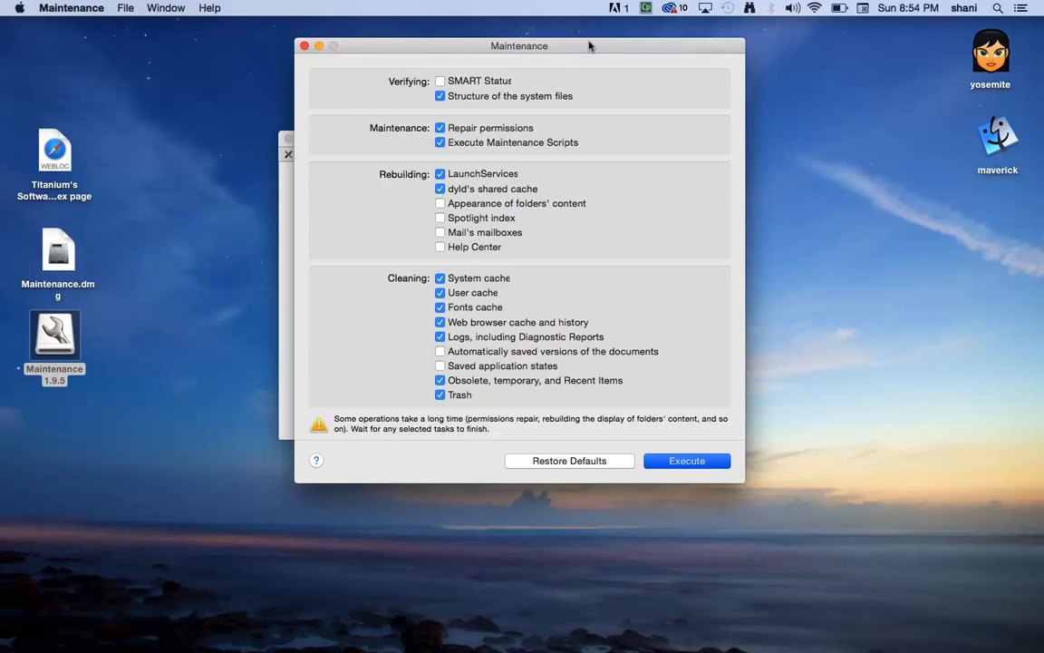
mouse_move(620, 192)
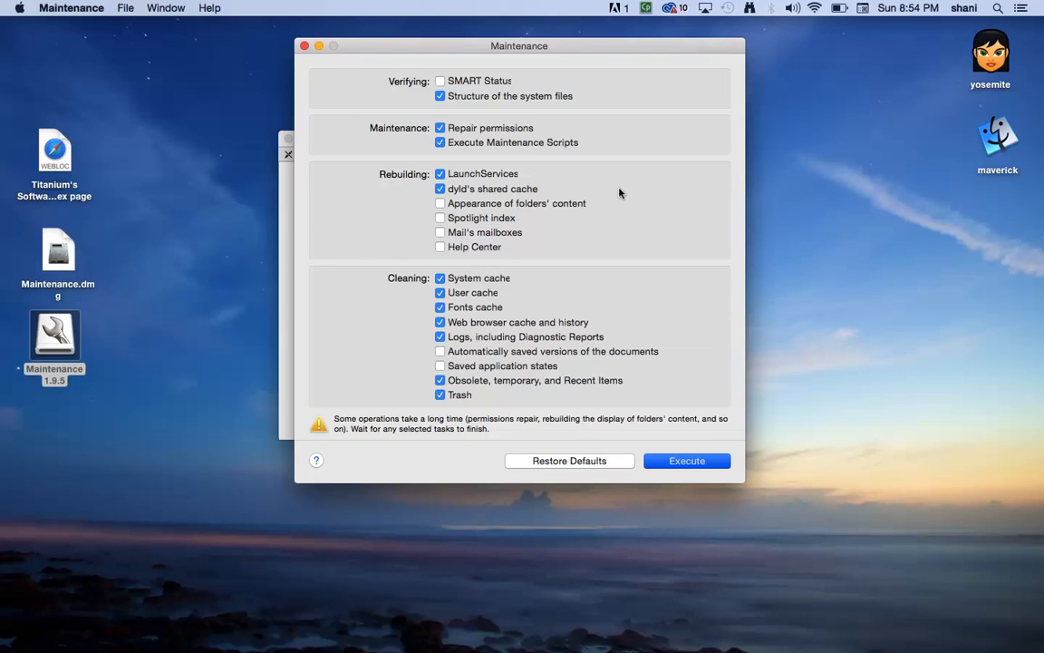
mouse_move(624, 52)
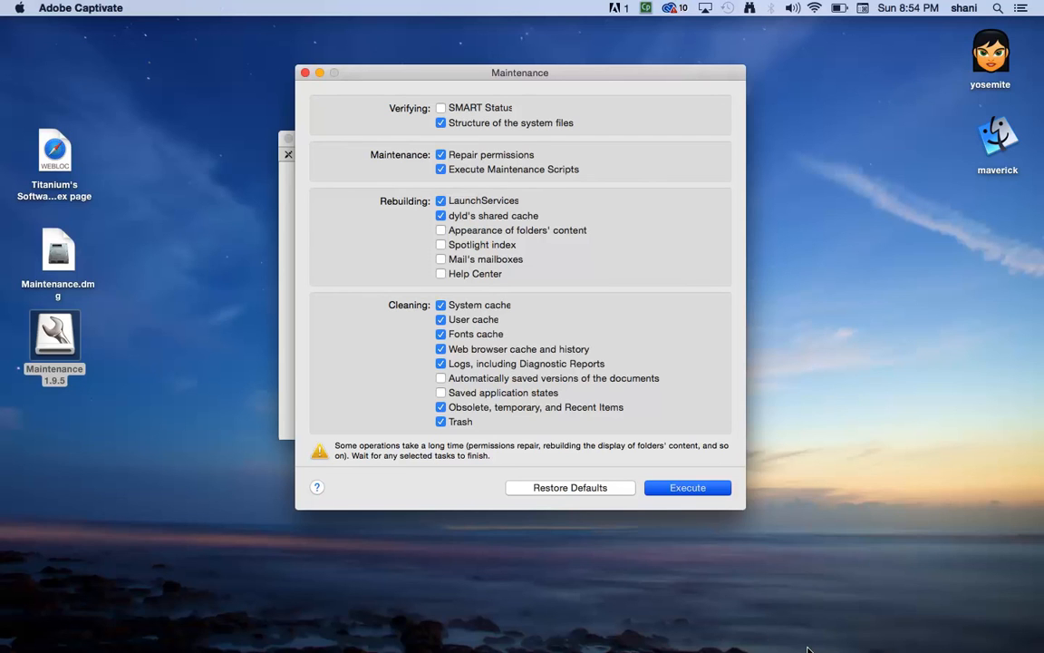
mouse_move(786, 649)
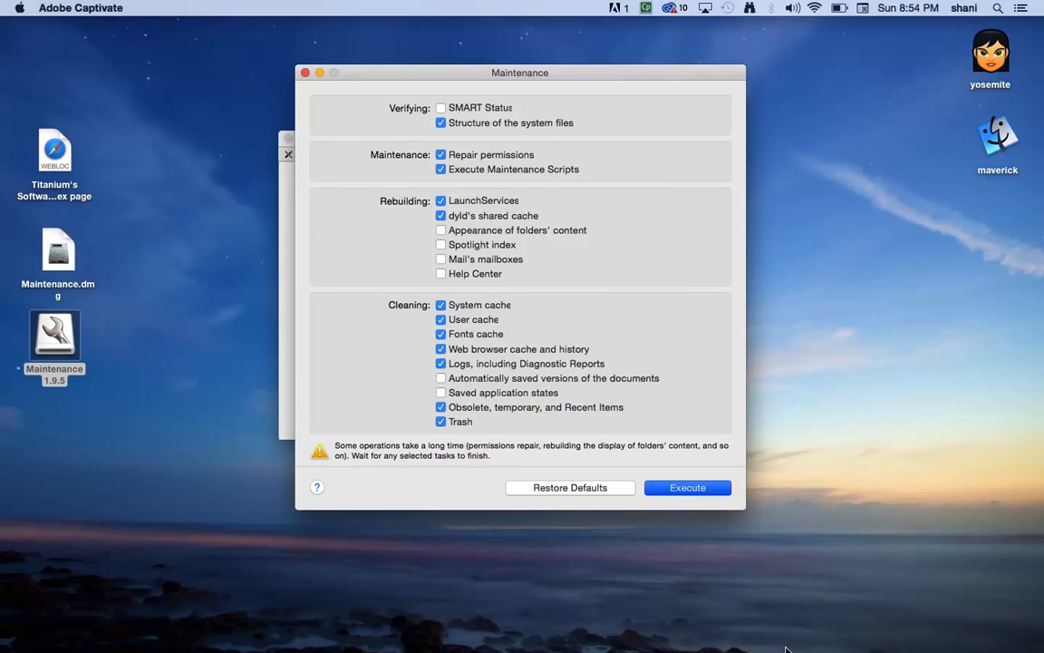
mouse_move(776, 649)
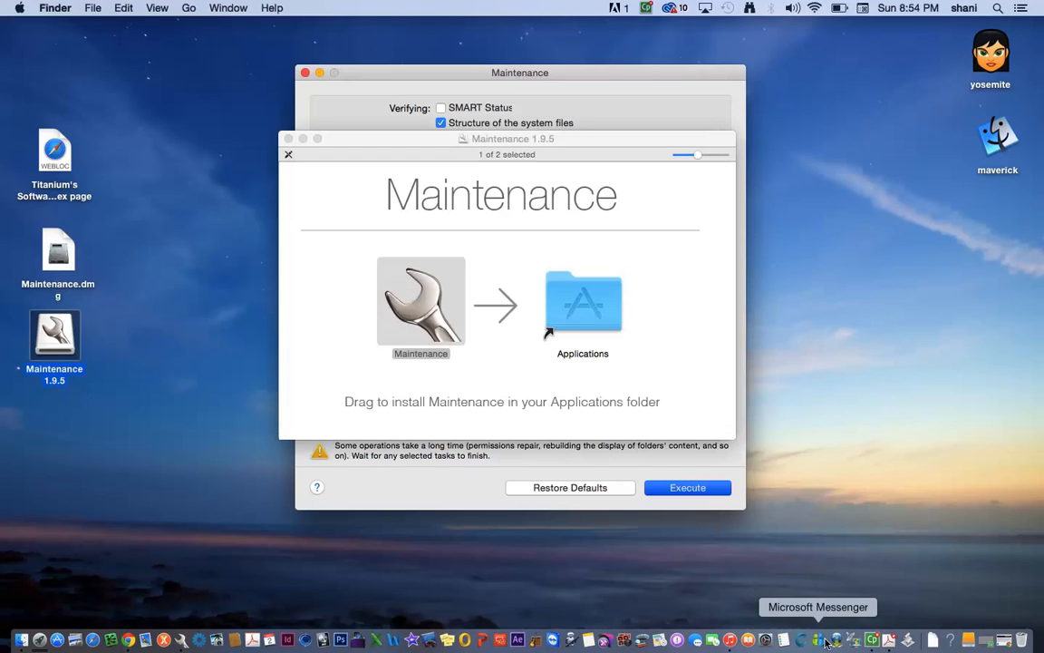
mouse_move(595, 432)
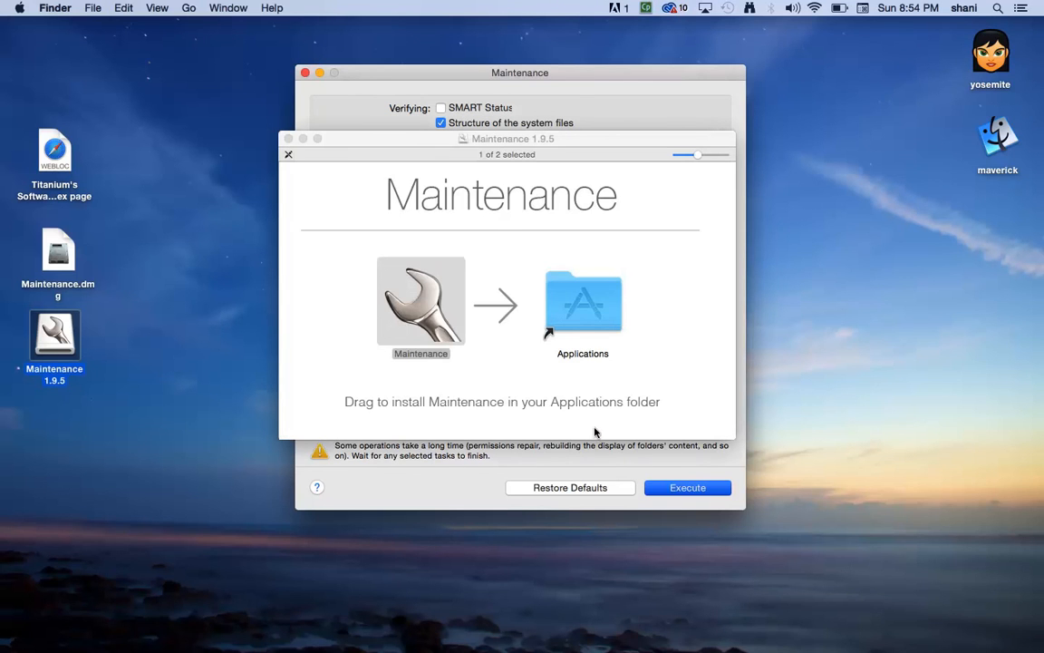